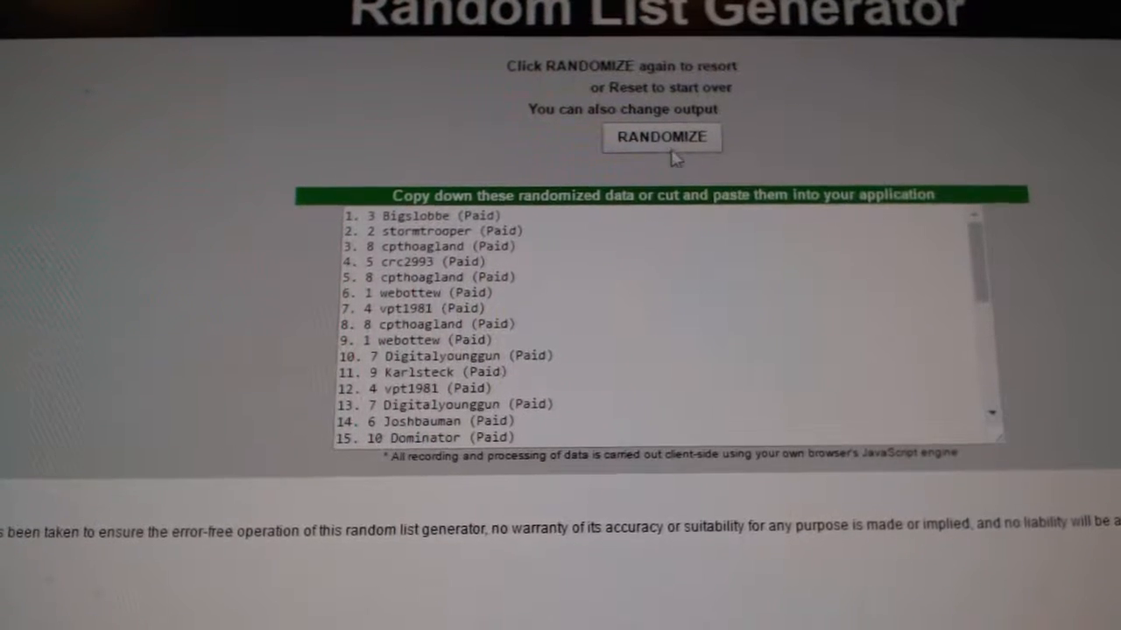
- Randomize the paid participant usernames into a new order
left_click(661, 138)
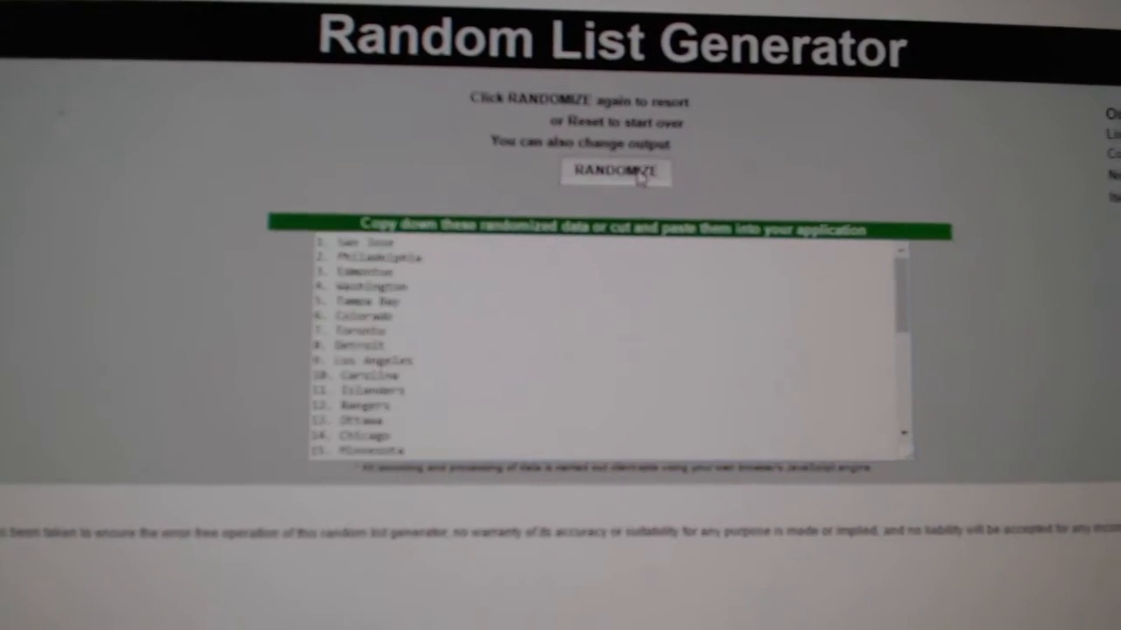
- Randomize the hockey team list and copy the final teams, Minnesota through Winnipeg
left_click(614, 171)
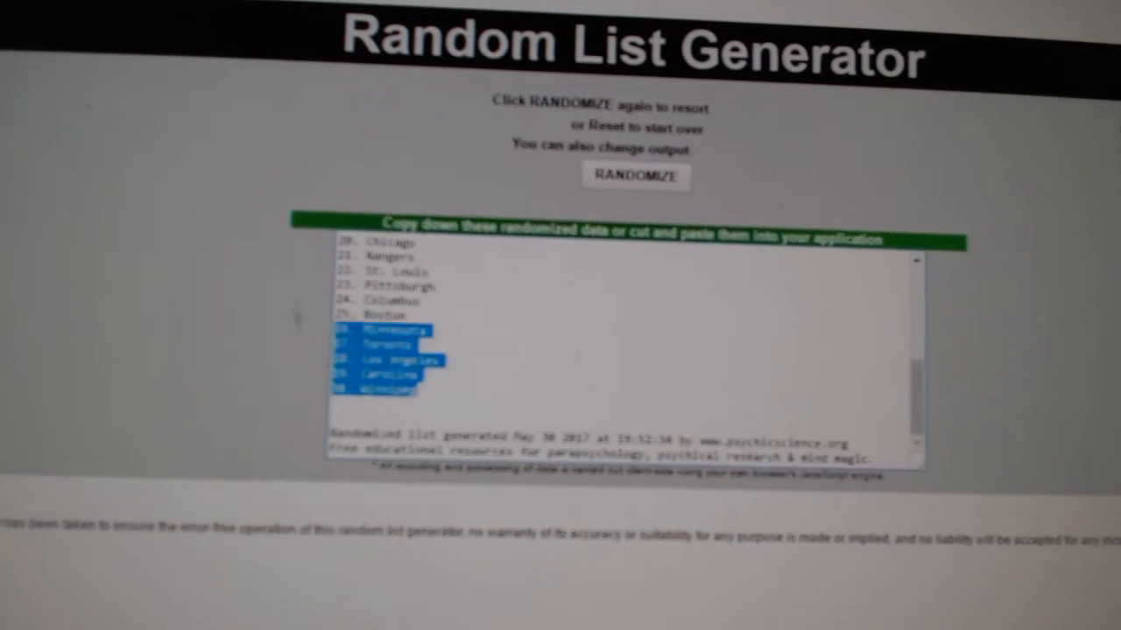
right_click(385, 367)
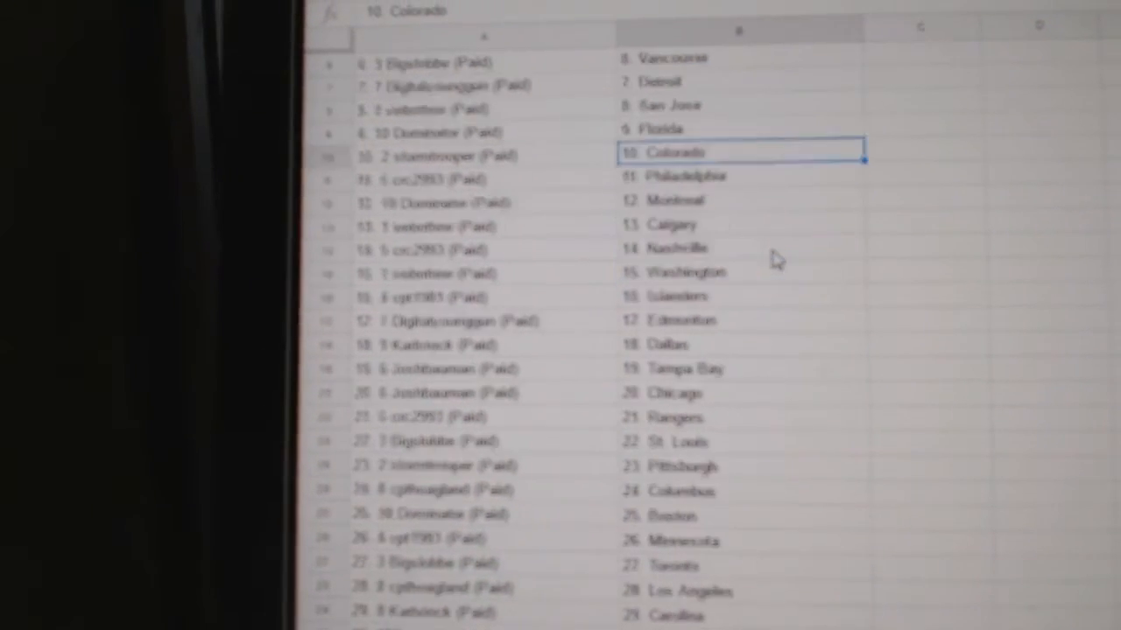
scroll("down", 3)
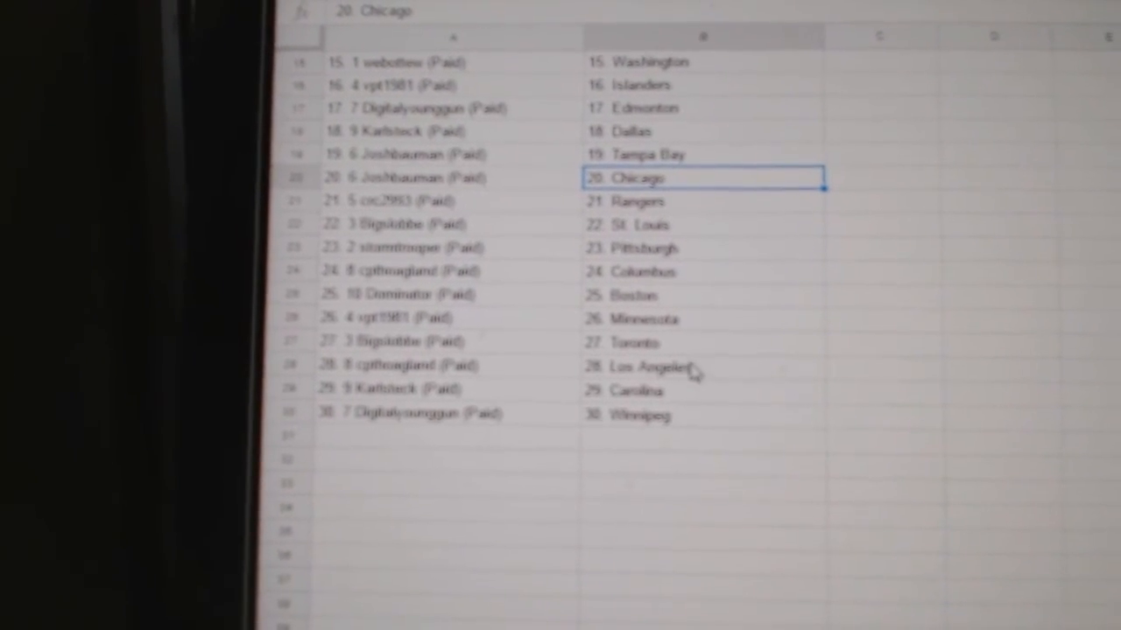
scroll("down", 3)
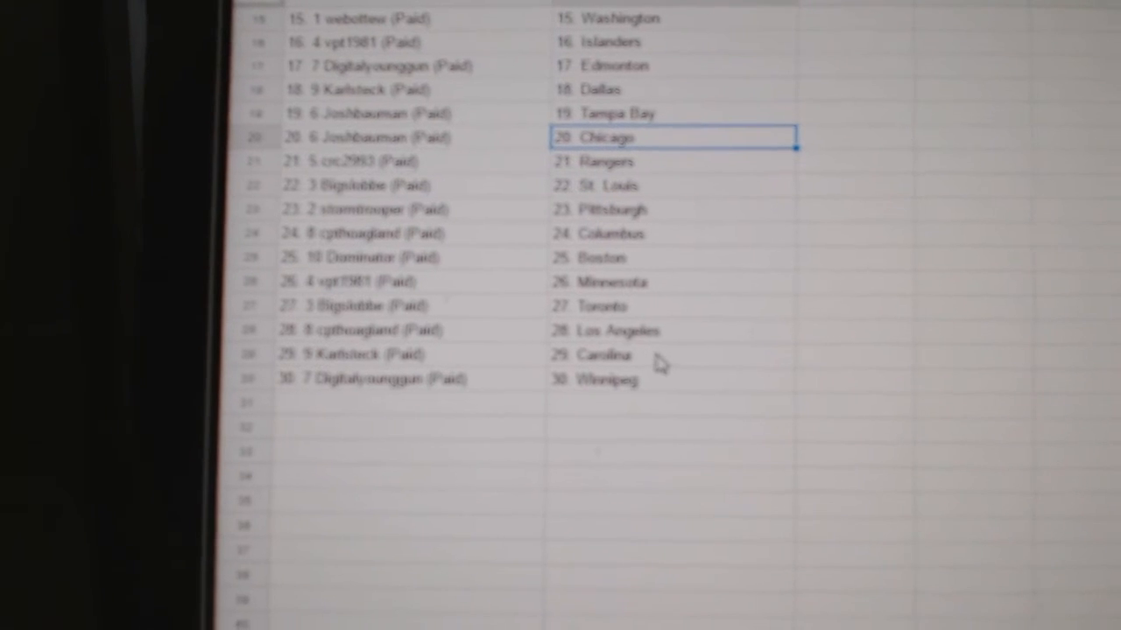